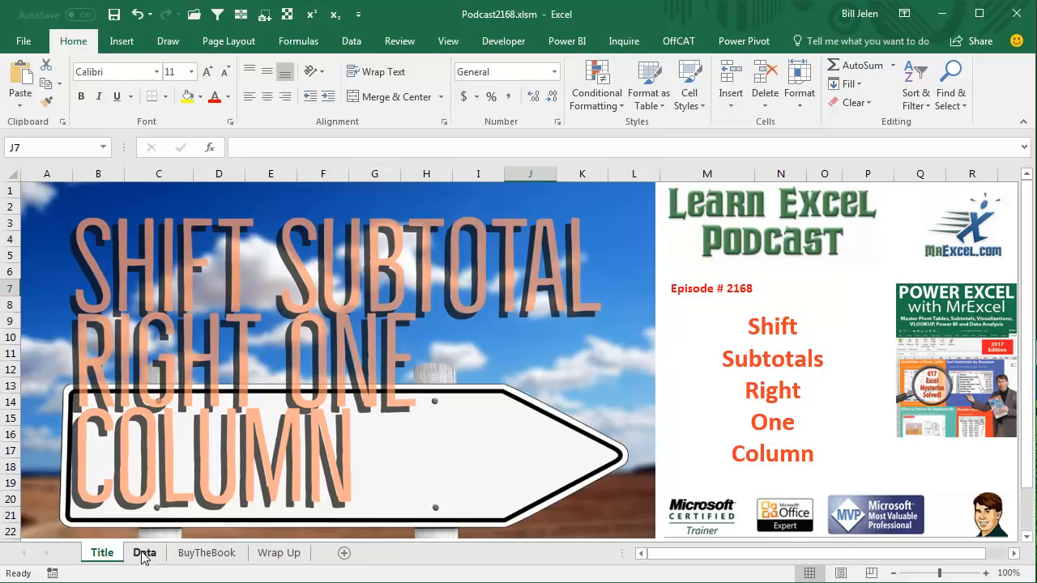
- Switch to the Data sheet of account transactions
left_click(144, 553)
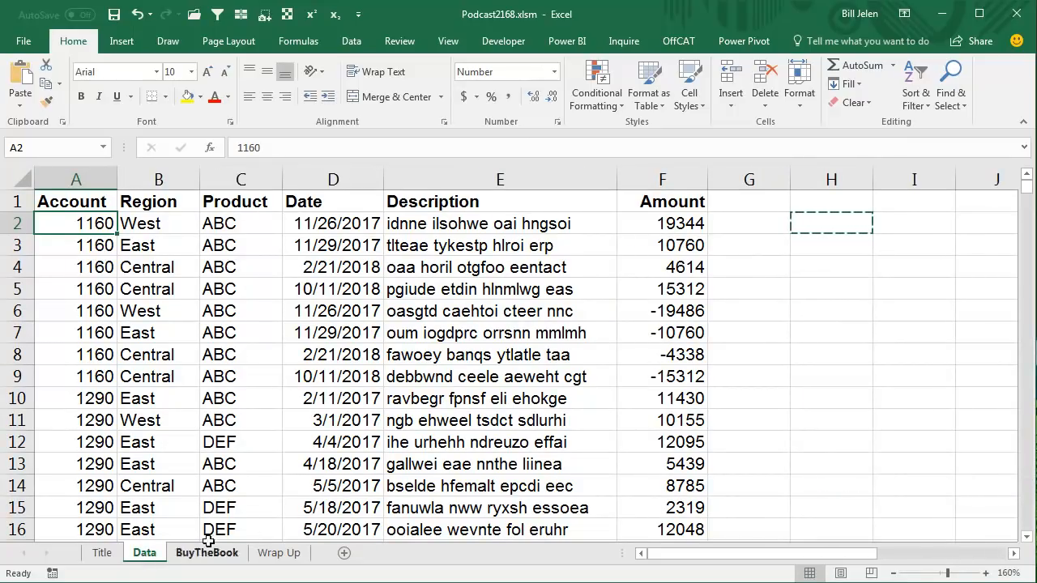
mouse_move(453, 246)
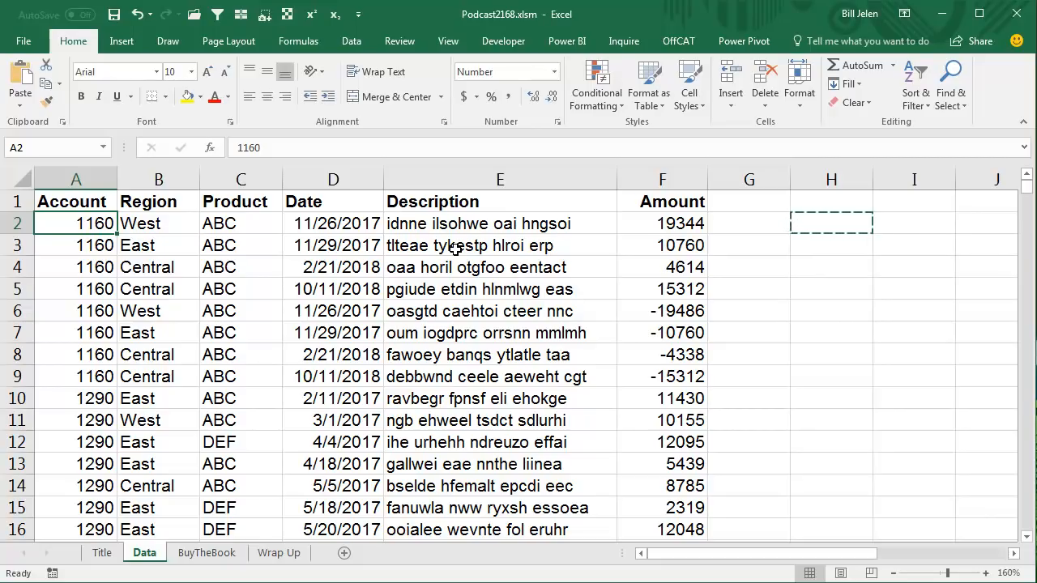
mouse_move(679, 283)
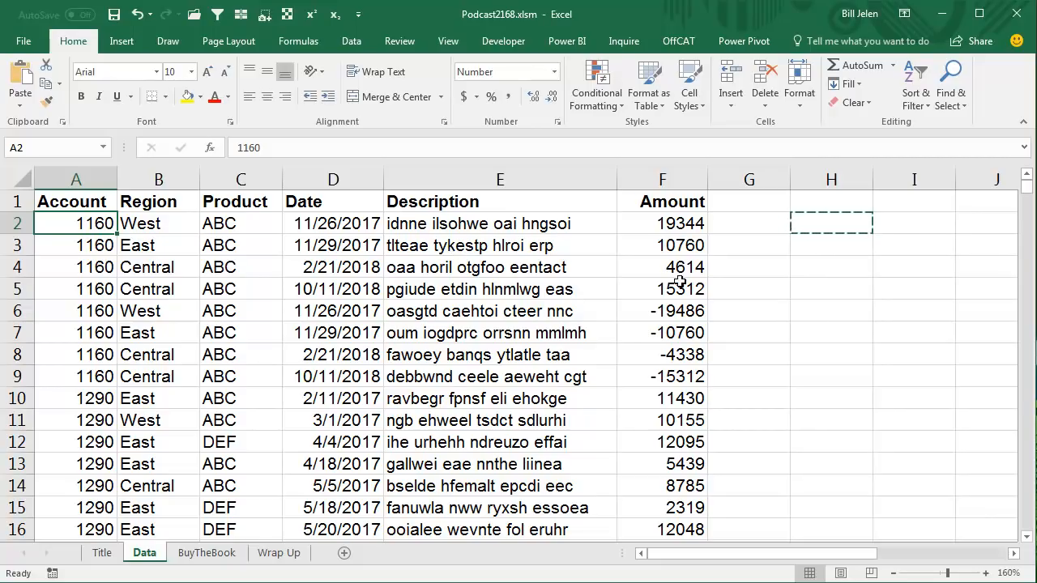
mouse_move(761, 316)
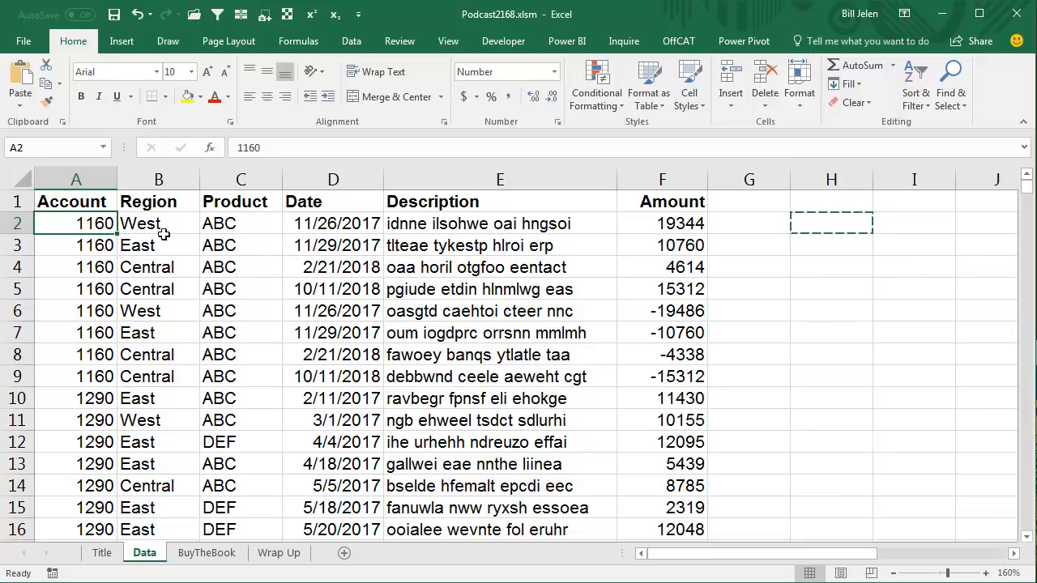
mouse_move(79, 362)
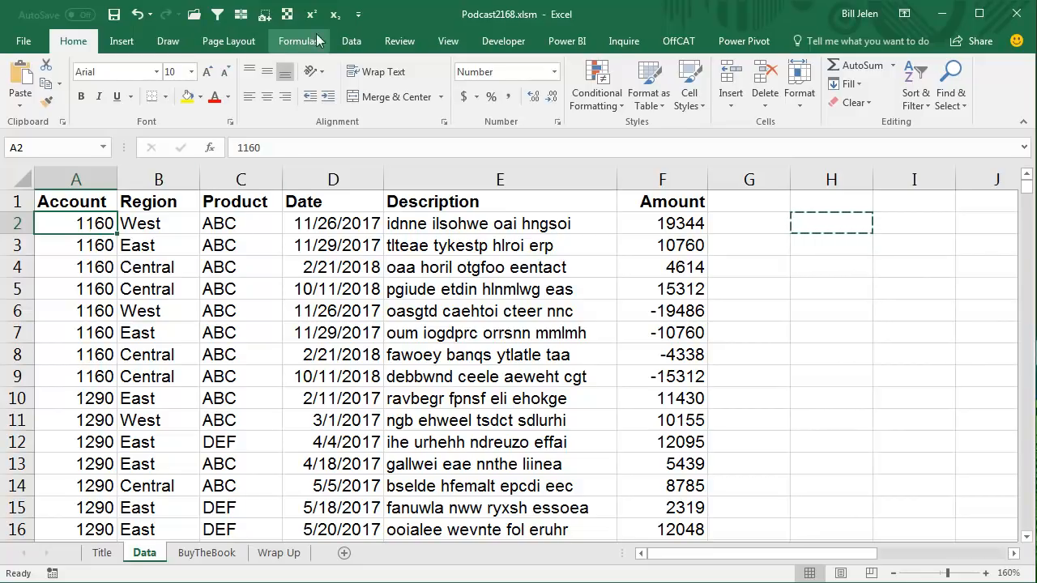
- Open the Subtotal dialog from the Data tab, summing Amount at each change in Account
left_click(351, 40)
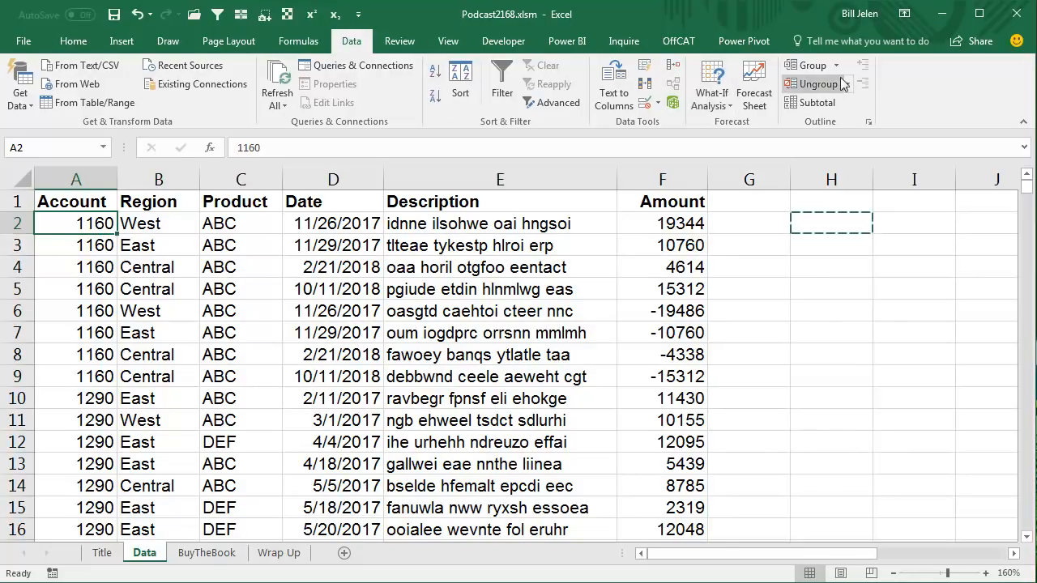
mouse_move(813, 102)
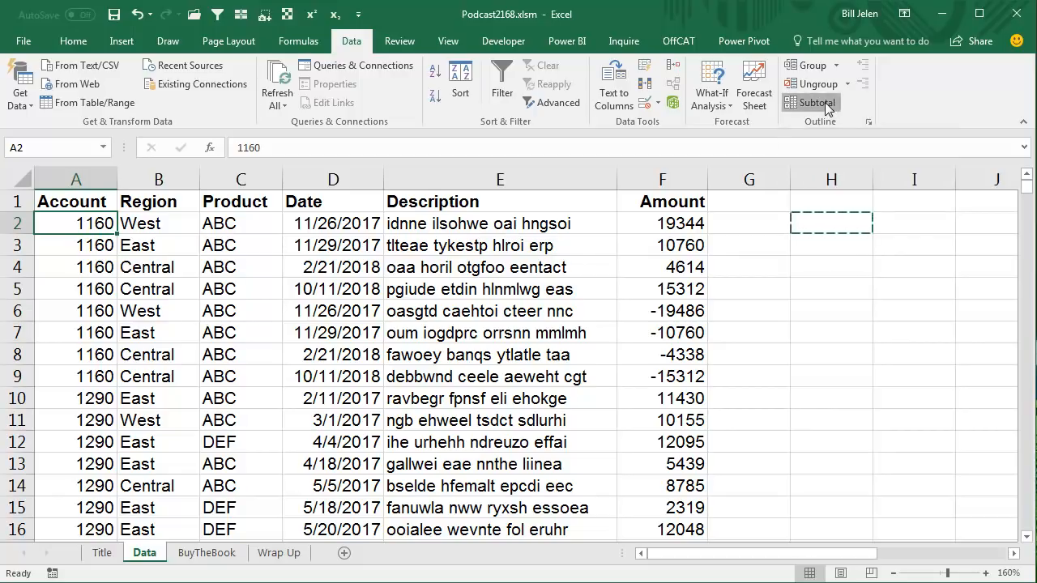
left_click(813, 102)
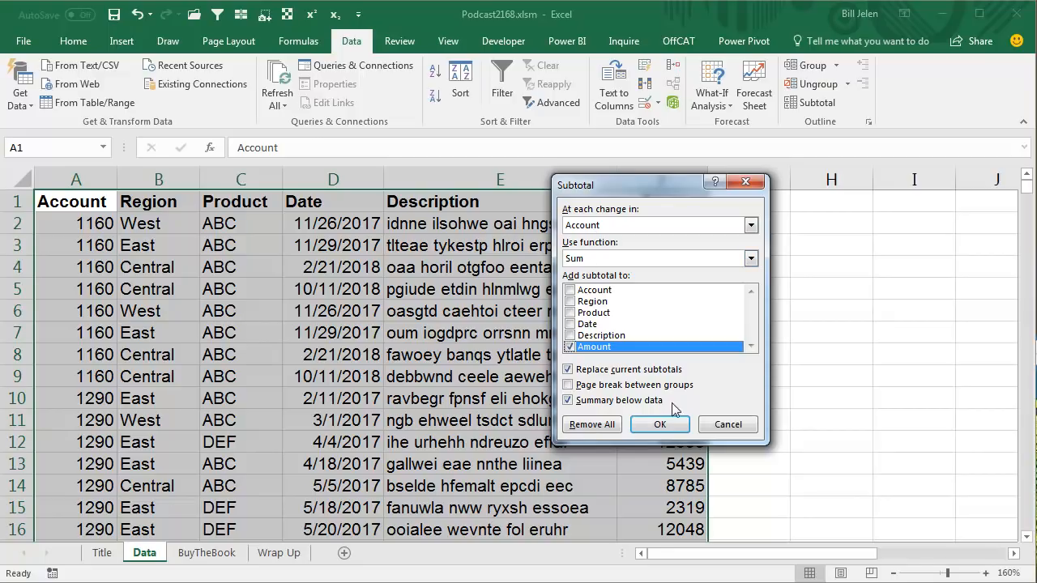
- Apply the subtotals and scroll to check total rows like 1160 Total and 1290 Total
left_click(660, 424)
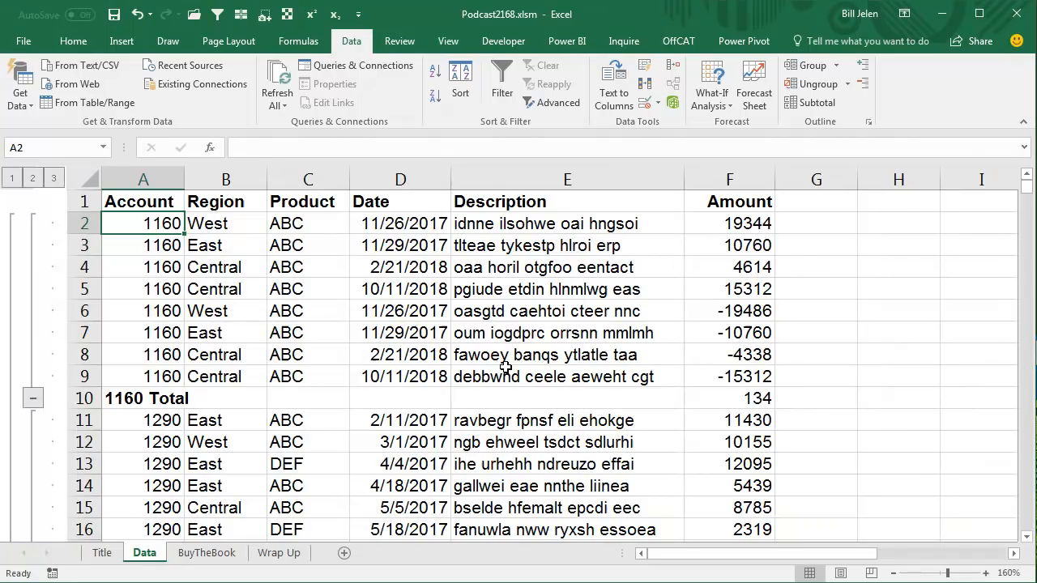
scroll("down", 3)
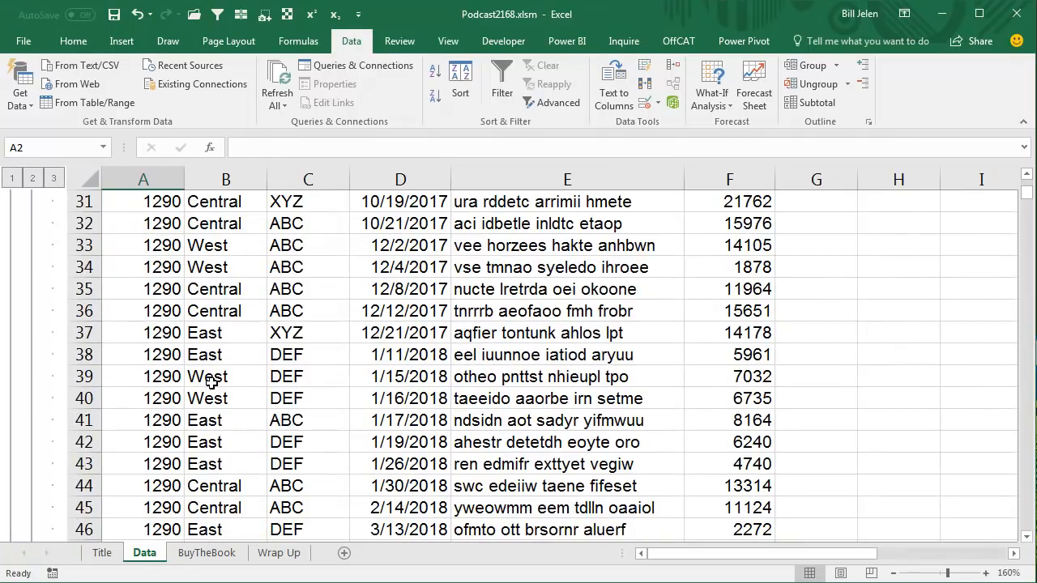
scroll("down", 3)
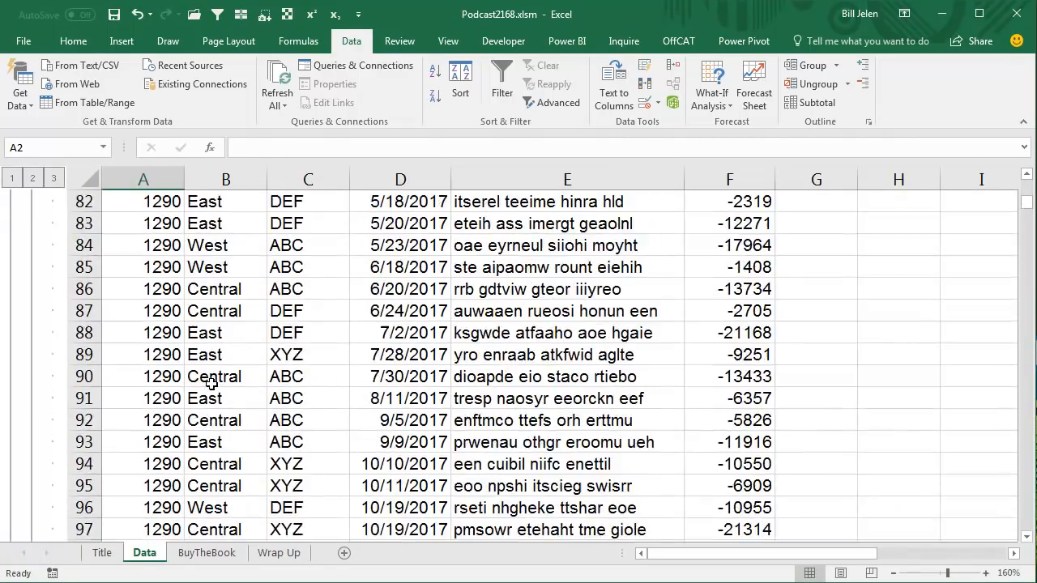
scroll("down", 3)
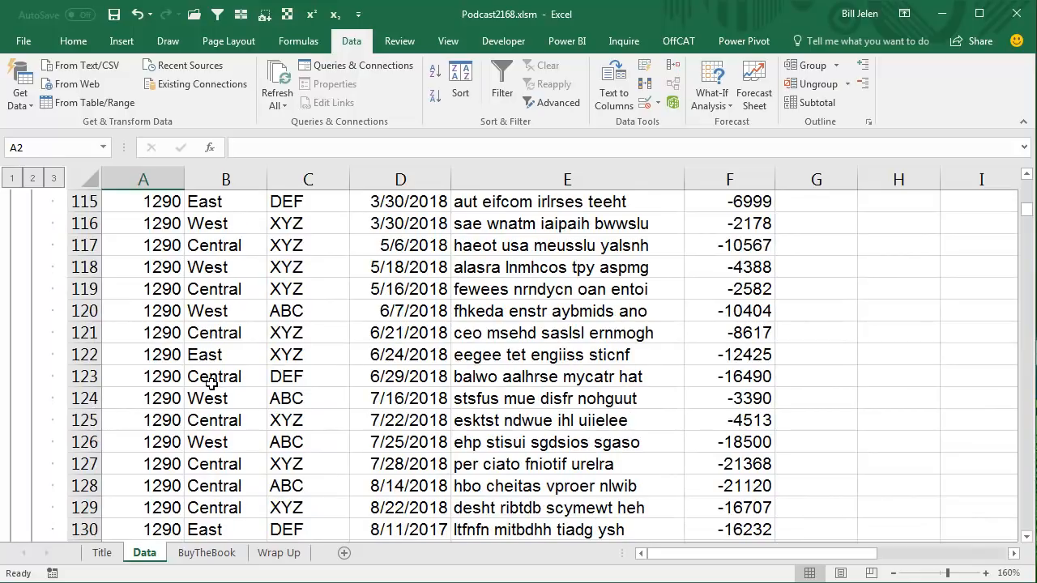
scroll("down", 3)
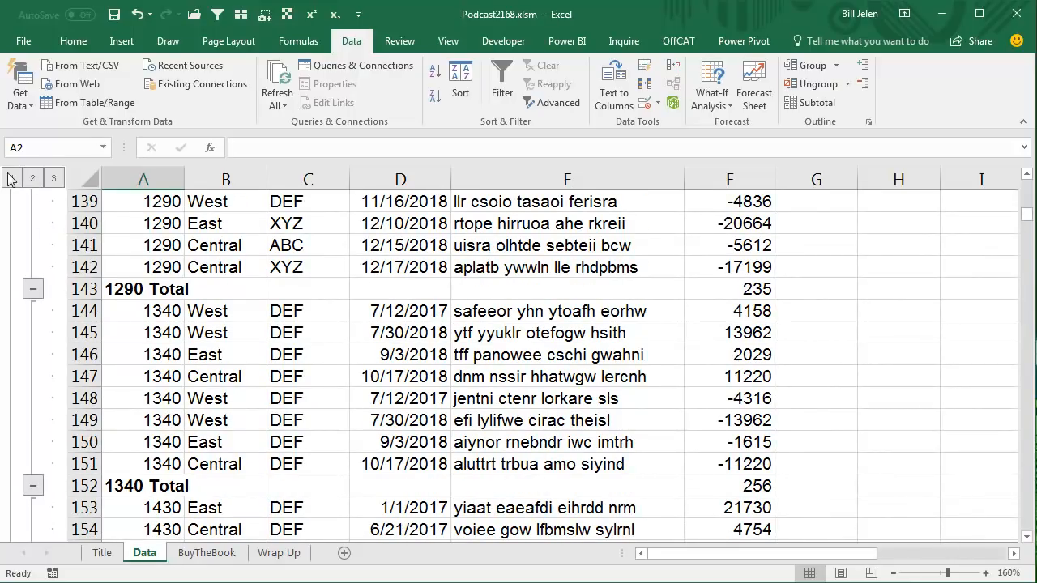
mouse_move(33, 180)
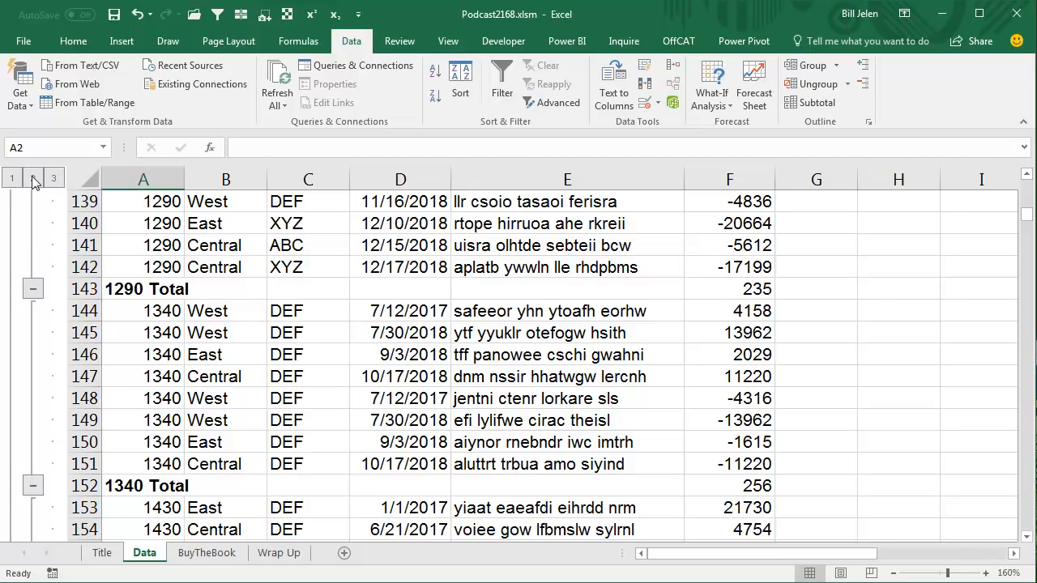
- Collapse to outline level 2 and select visible cells only in E10:E1155
left_click(32, 177)
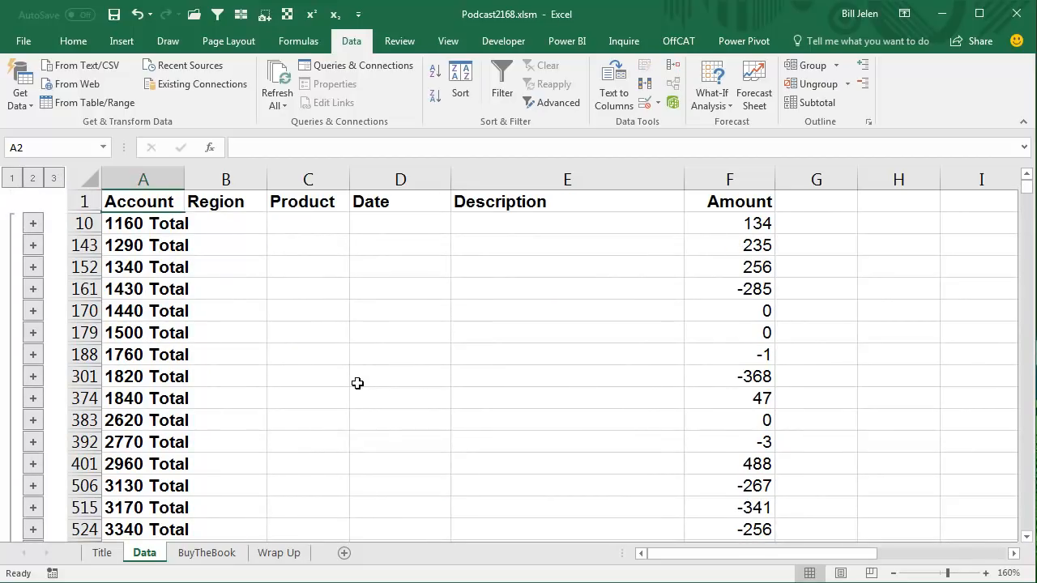
mouse_move(355, 375)
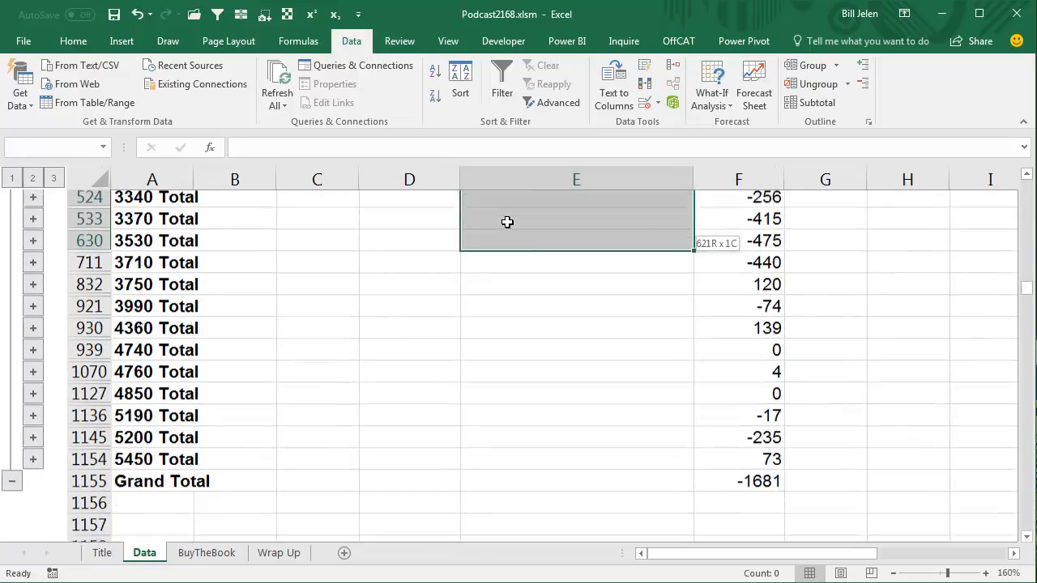
scroll("down", 3)
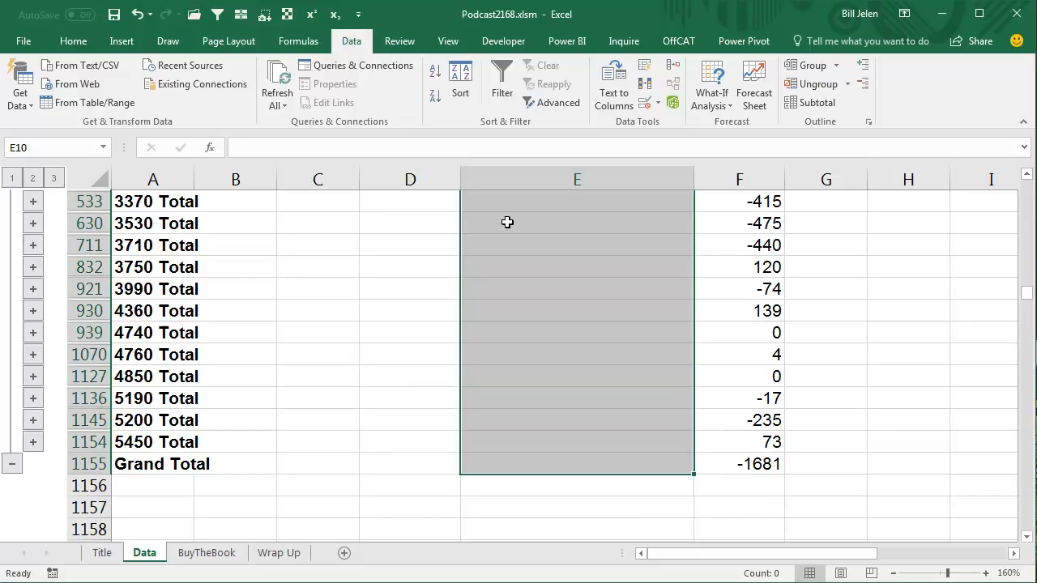
key("Alt+;")
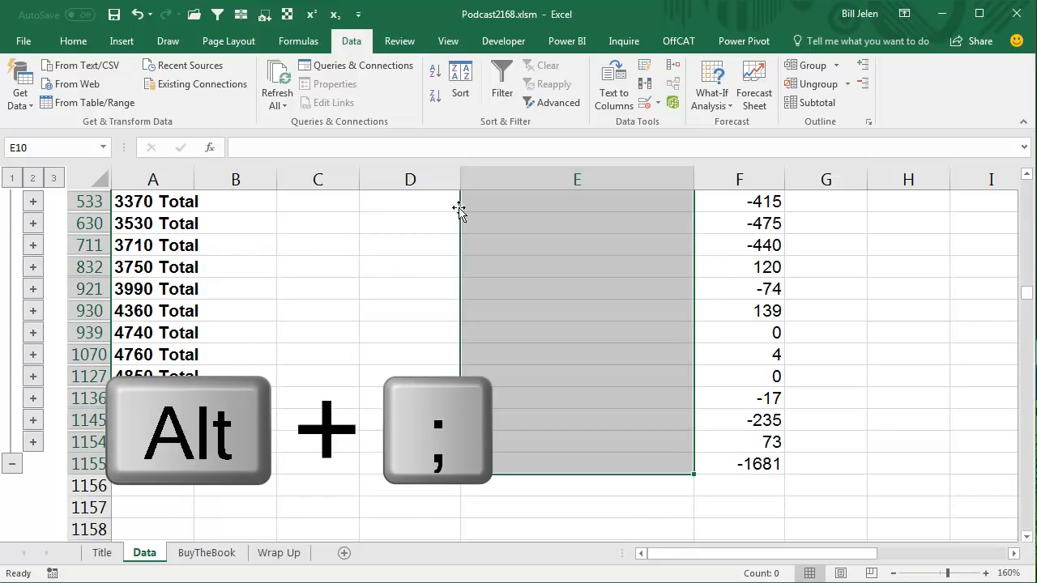
- Use Go To Special with Visible cells only to isolate the blank Description cells
left_click(72, 40)
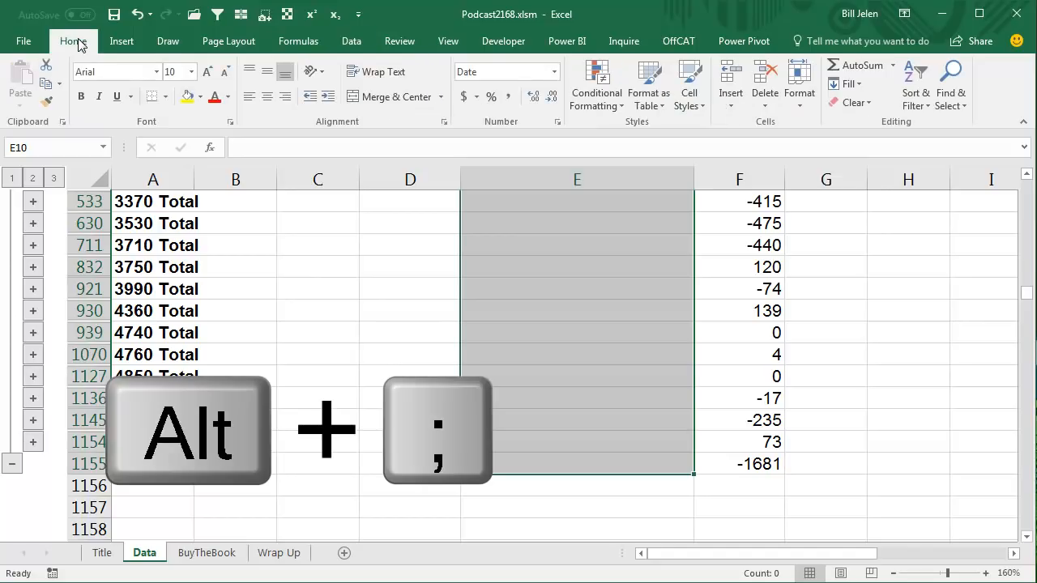
left_click(951, 85)
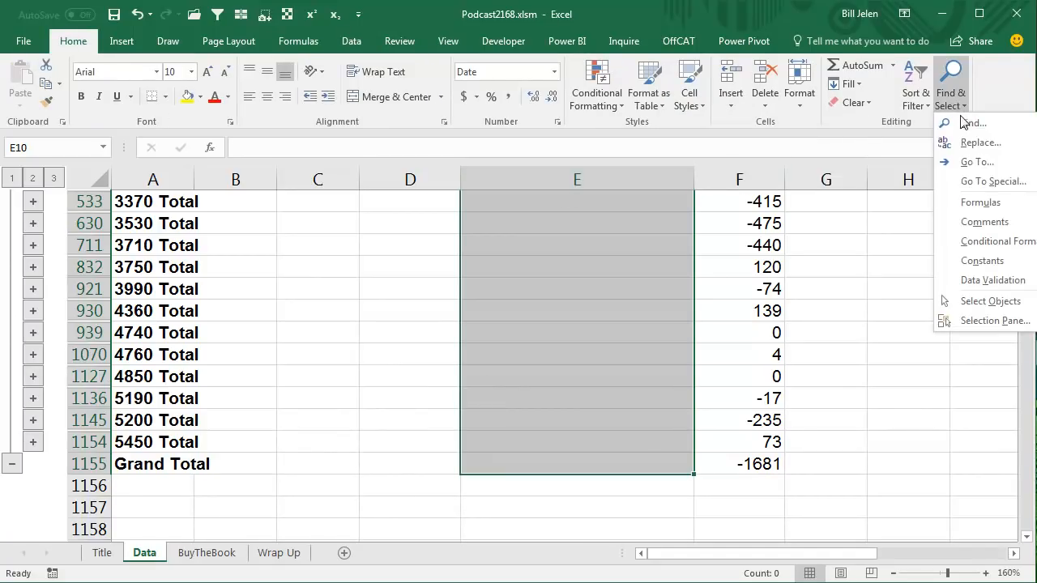
left_click(993, 180)
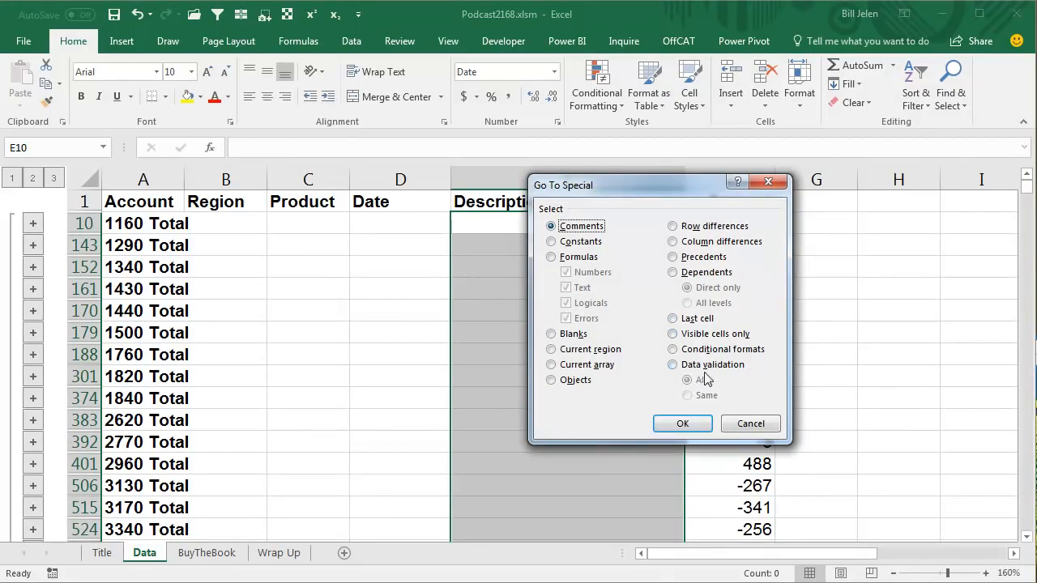
left_click(682, 424)
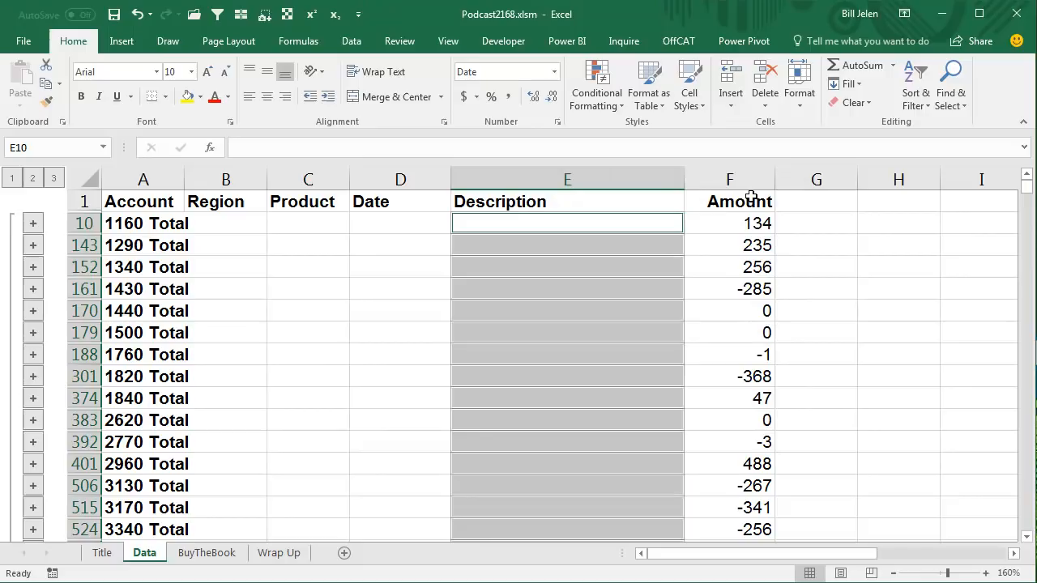
- Insert cells with Shift cells right, moving totals like 134 into column G
left_click(730, 77)
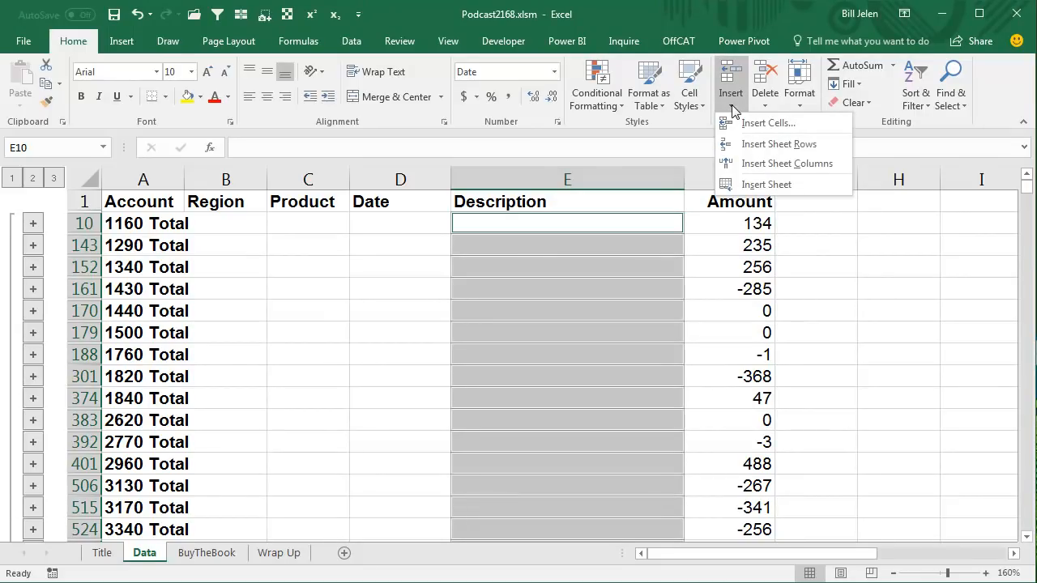
left_click(767, 123)
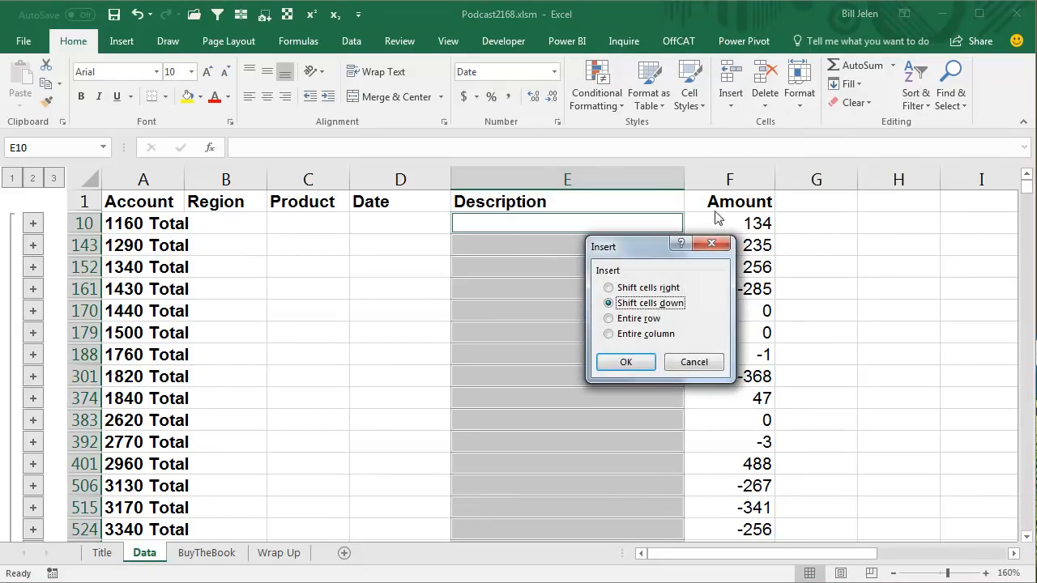
left_click(608, 288)
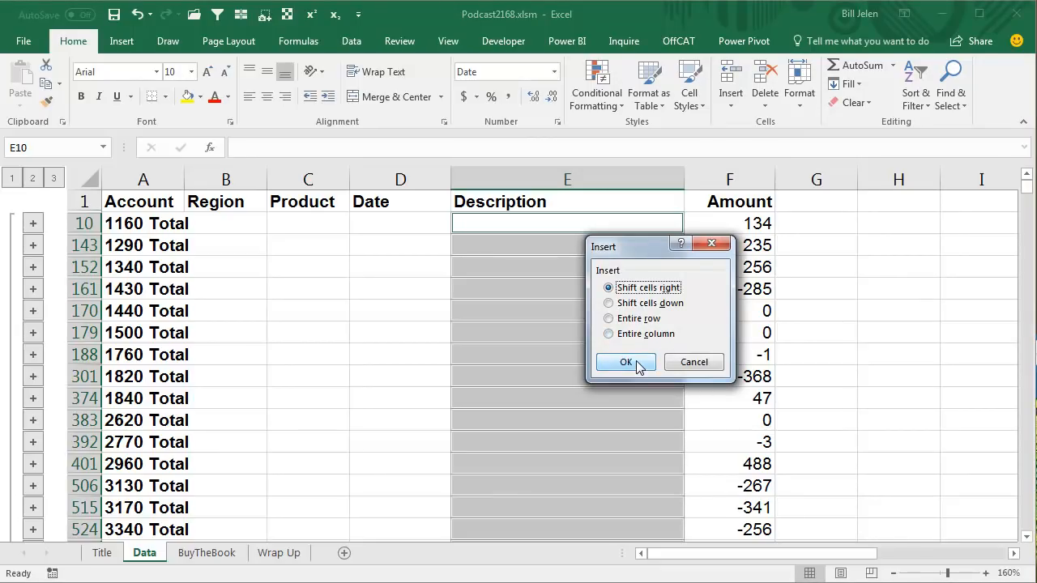
left_click(625, 363)
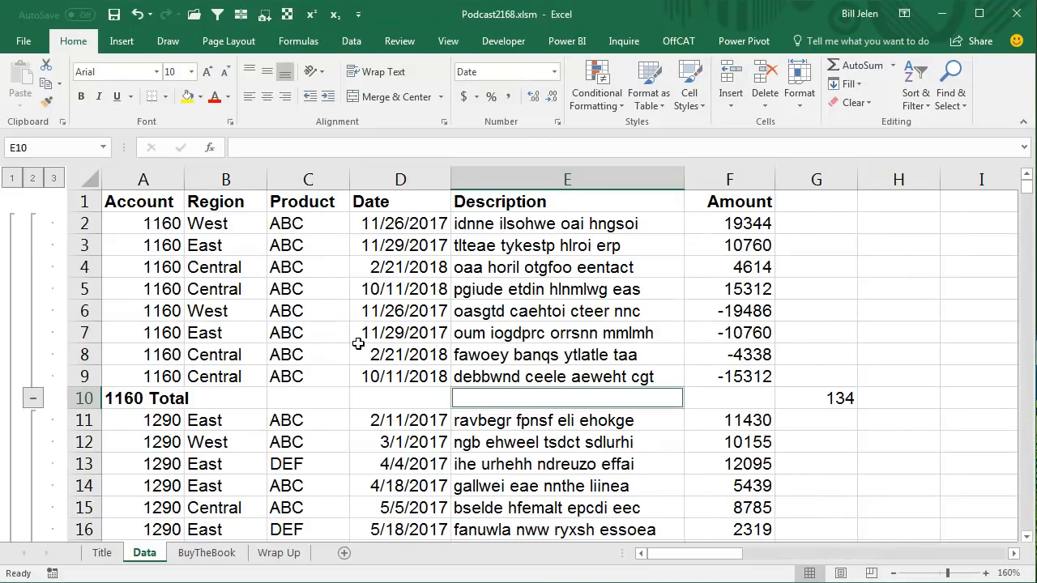
- Scroll the results, then visit the BuyTheBook sheet and the Wrap Up sheet
scroll("down", 3)
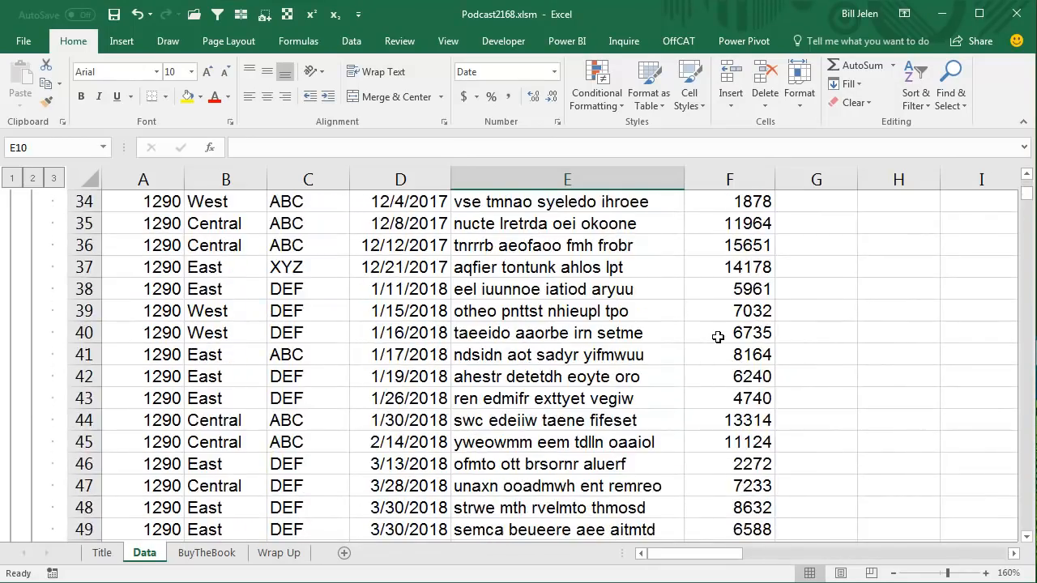
scroll("down", 3)
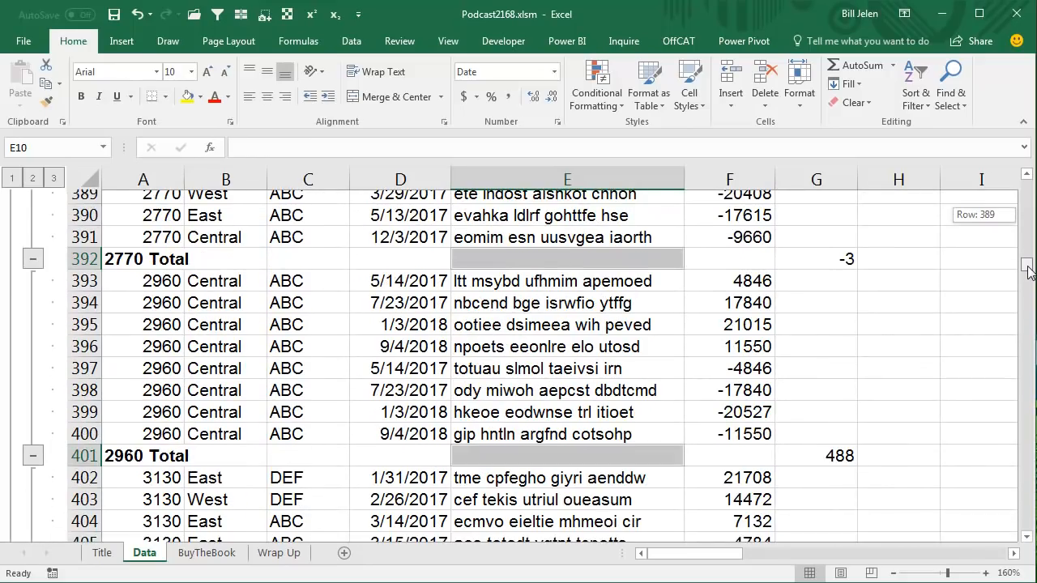
left_click(207, 552)
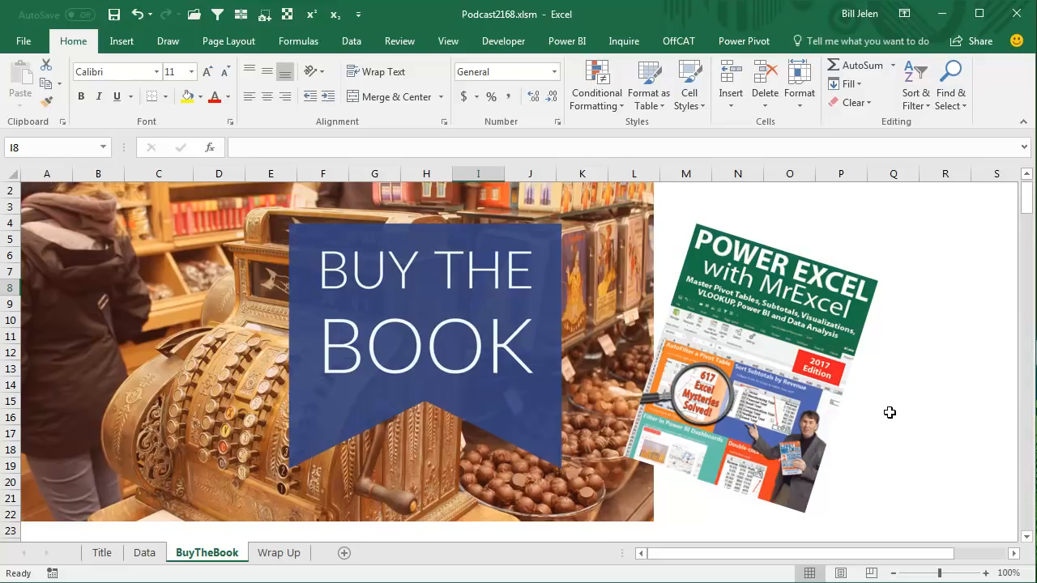
mouse_move(699, 453)
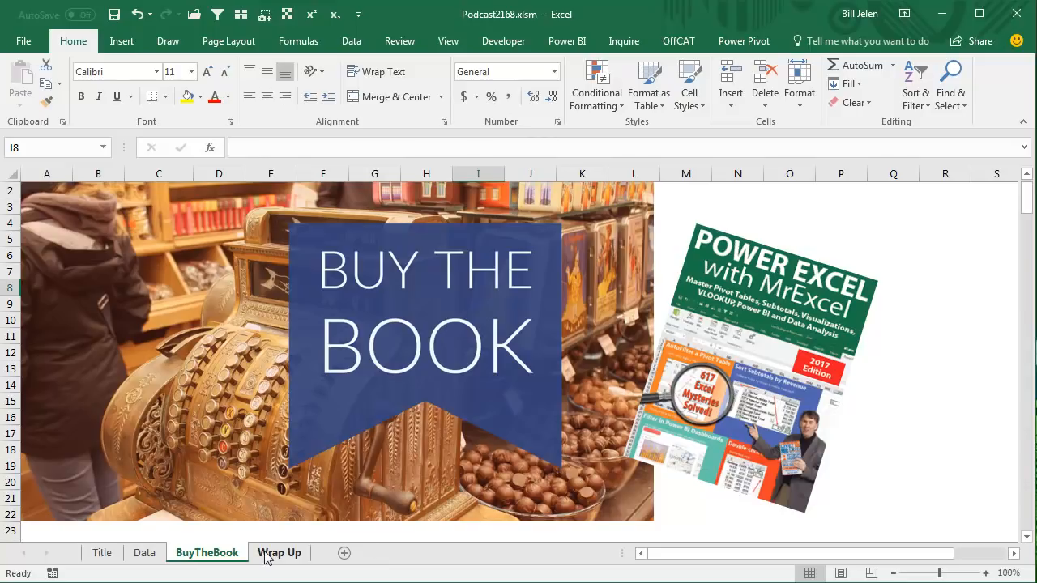
left_click(278, 553)
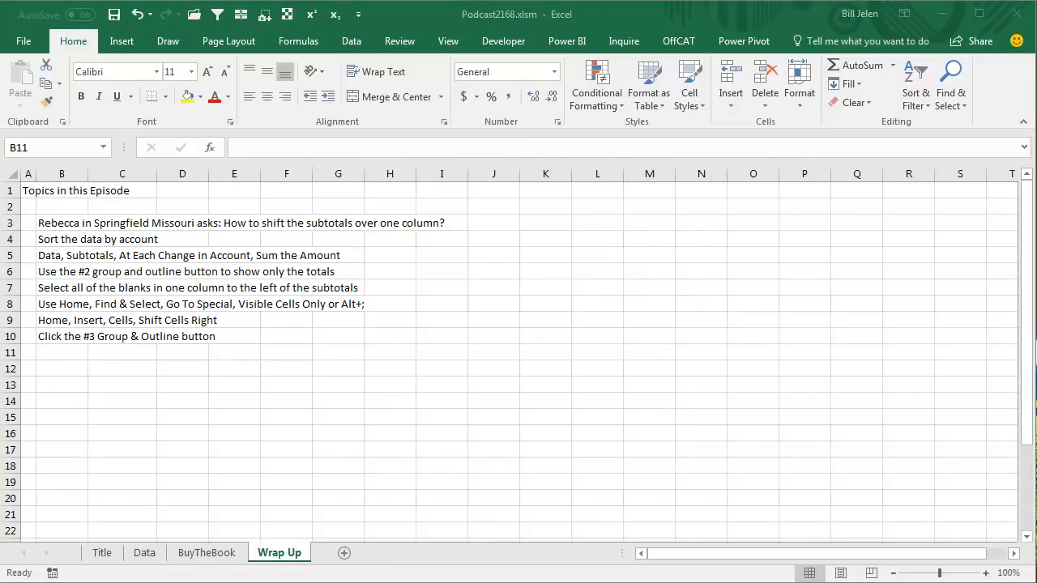